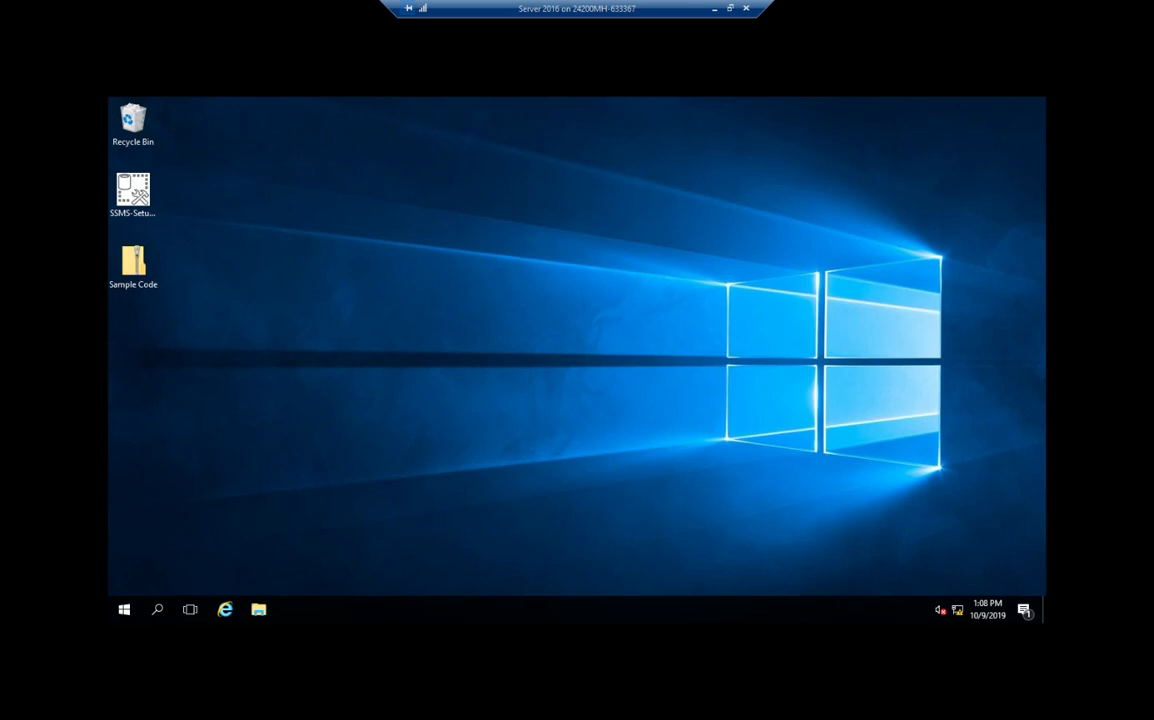
Launch an administrator Command Prompt from the Start menu's Most used list.
left_click(124, 608)
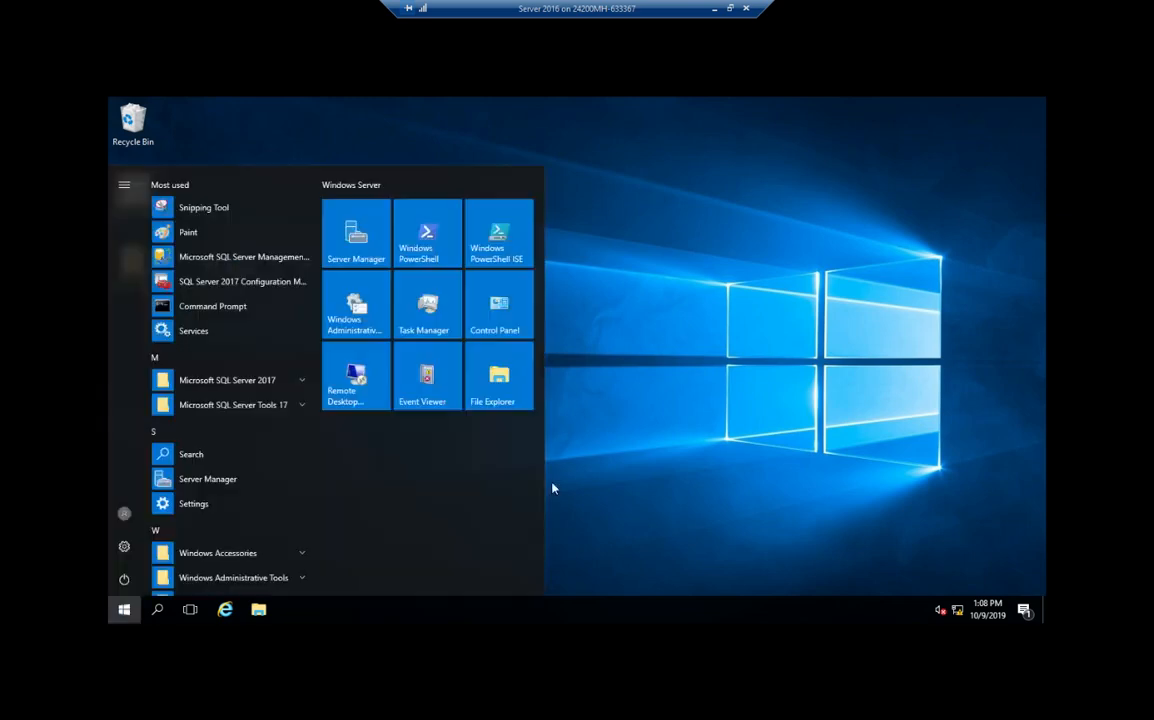
left_click(156, 608)
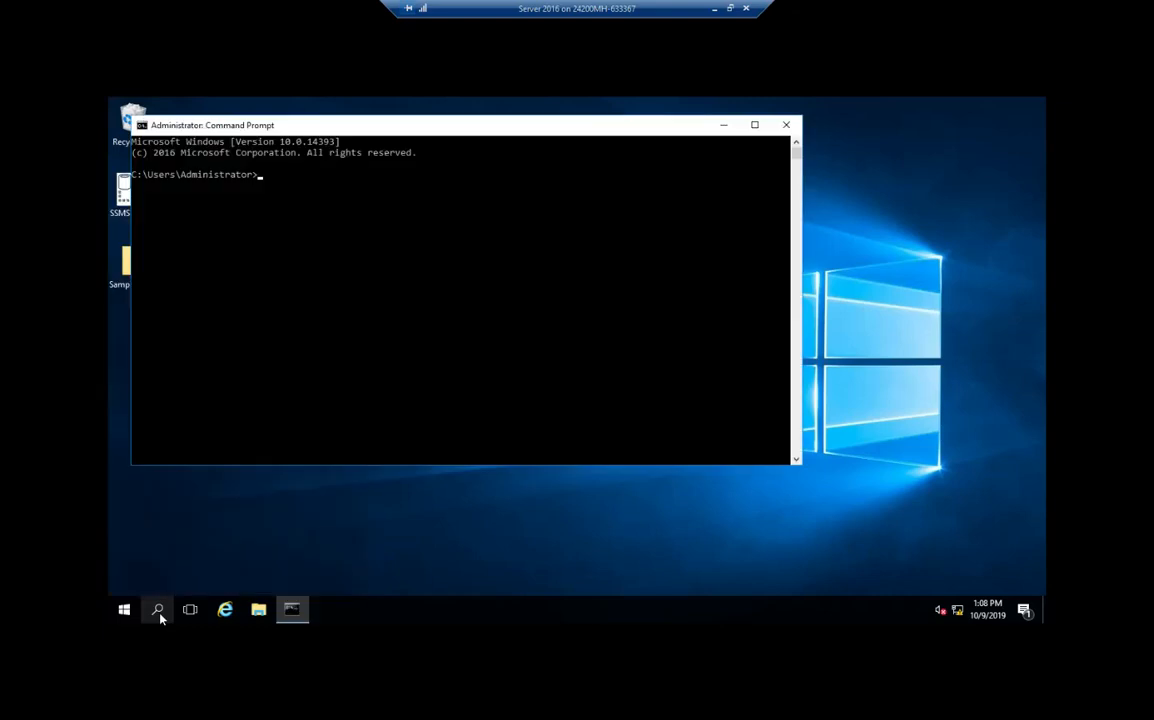
Start a bare sqlcmd connection attempt and cancel it with Ctrl+C.
type("sqlcmd")
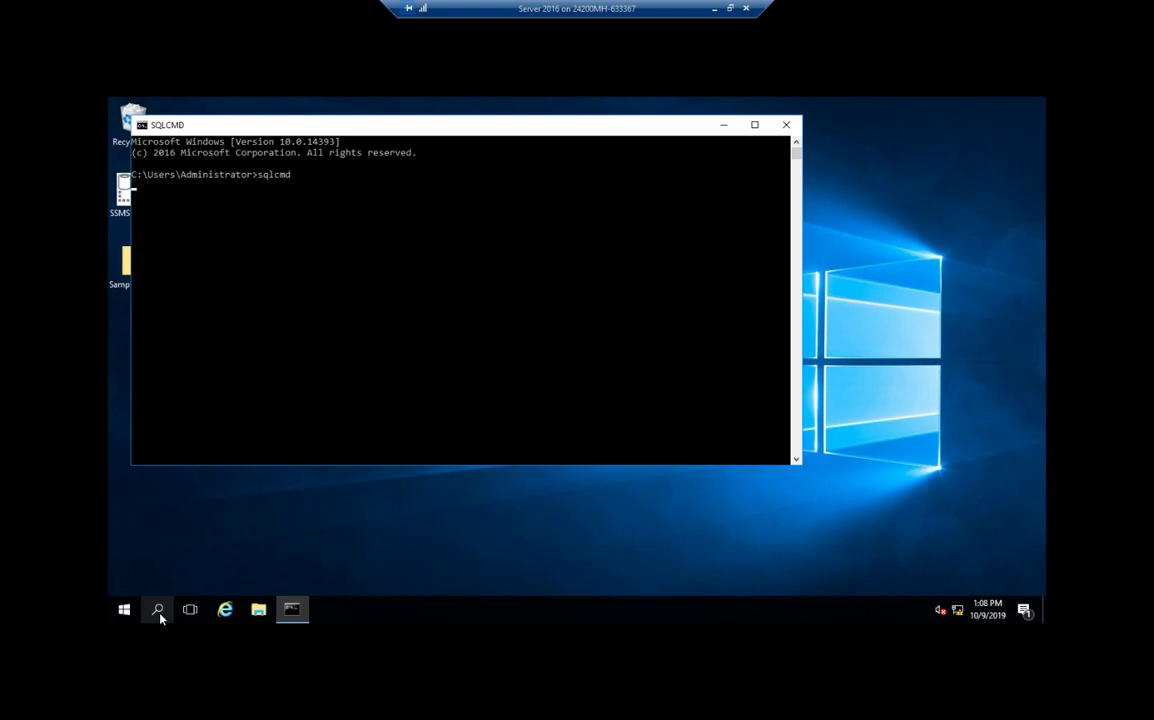
key("ctrl+c")
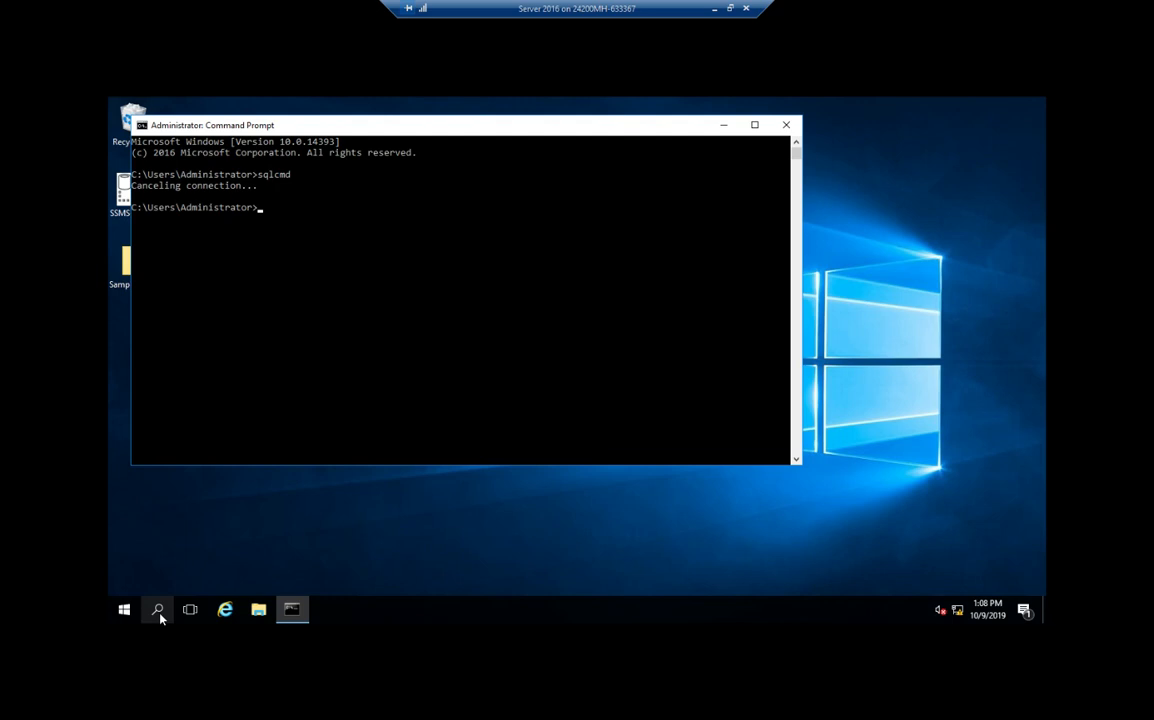
Run sqlcmd /? to list its command-line options.
type("sq")
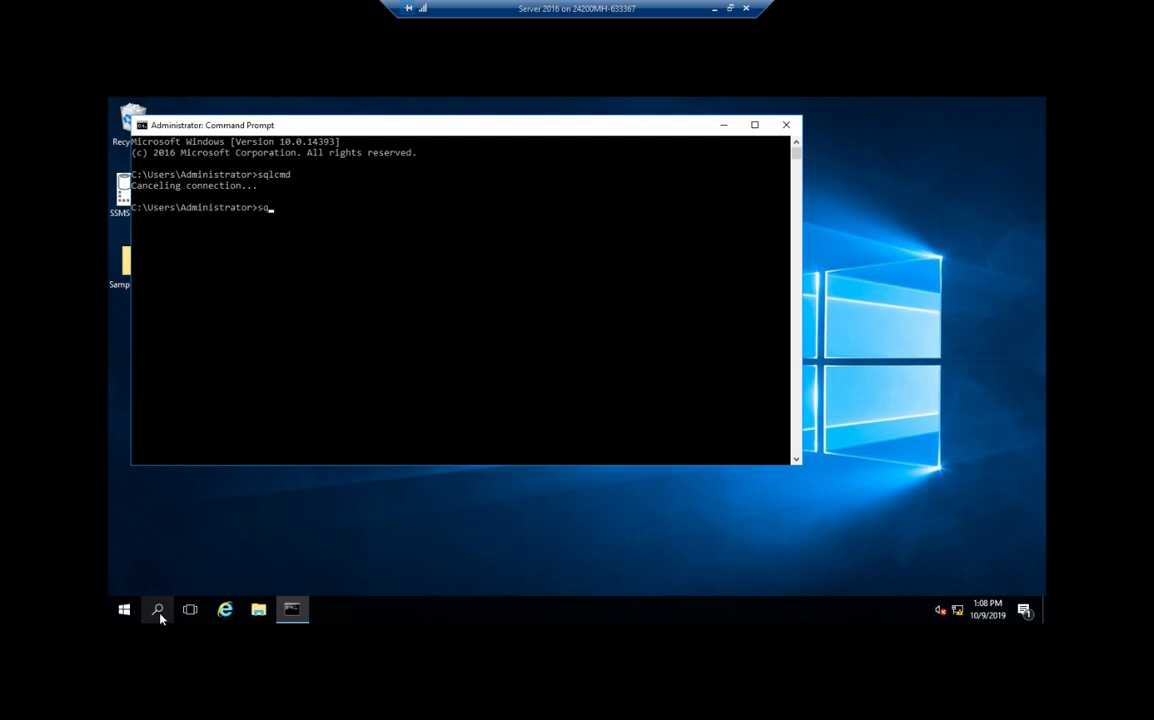
type("lcmd")
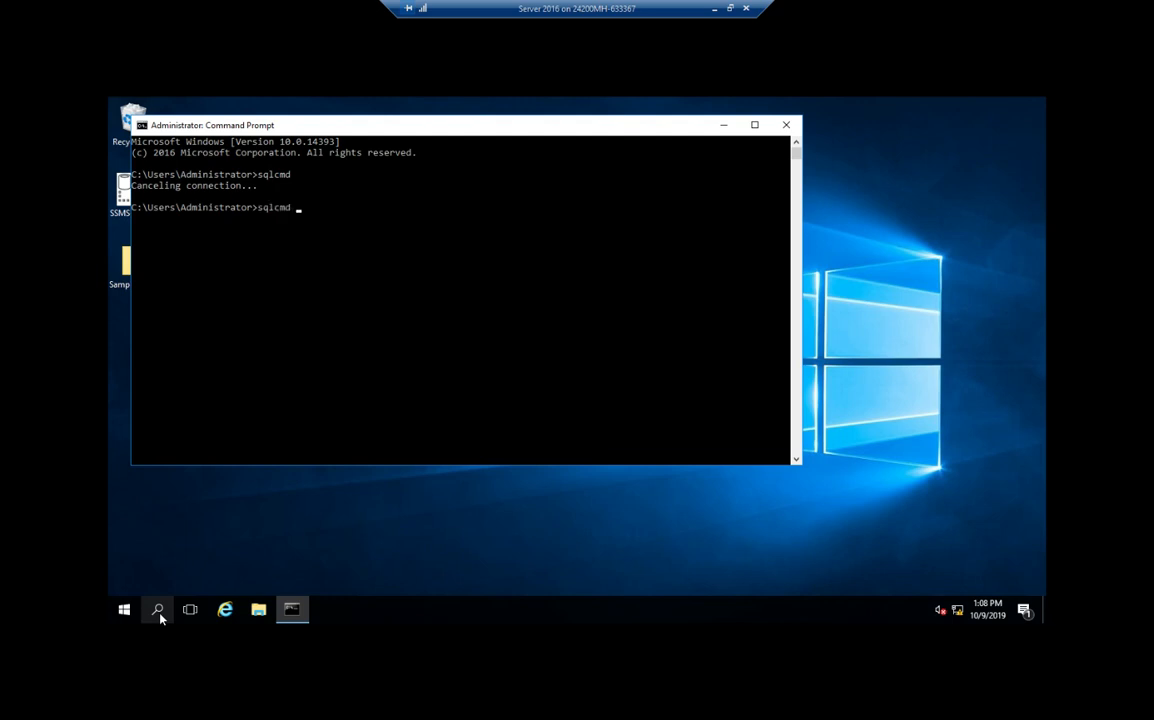
type("/?")
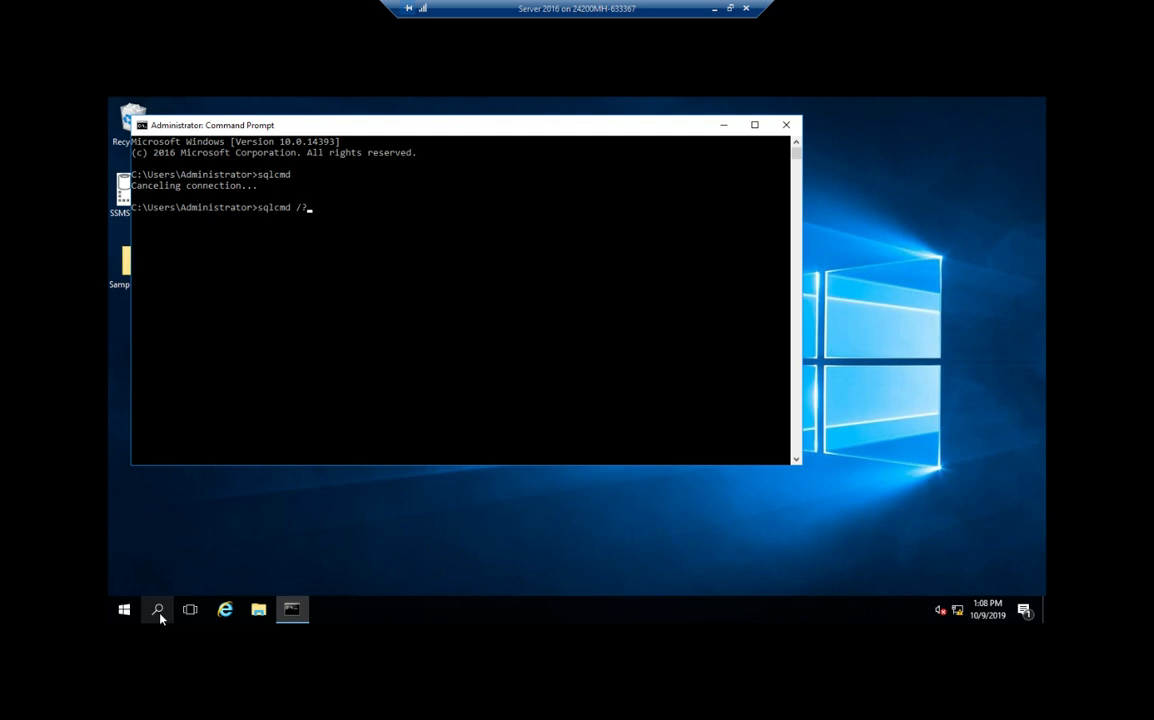
key("enter")
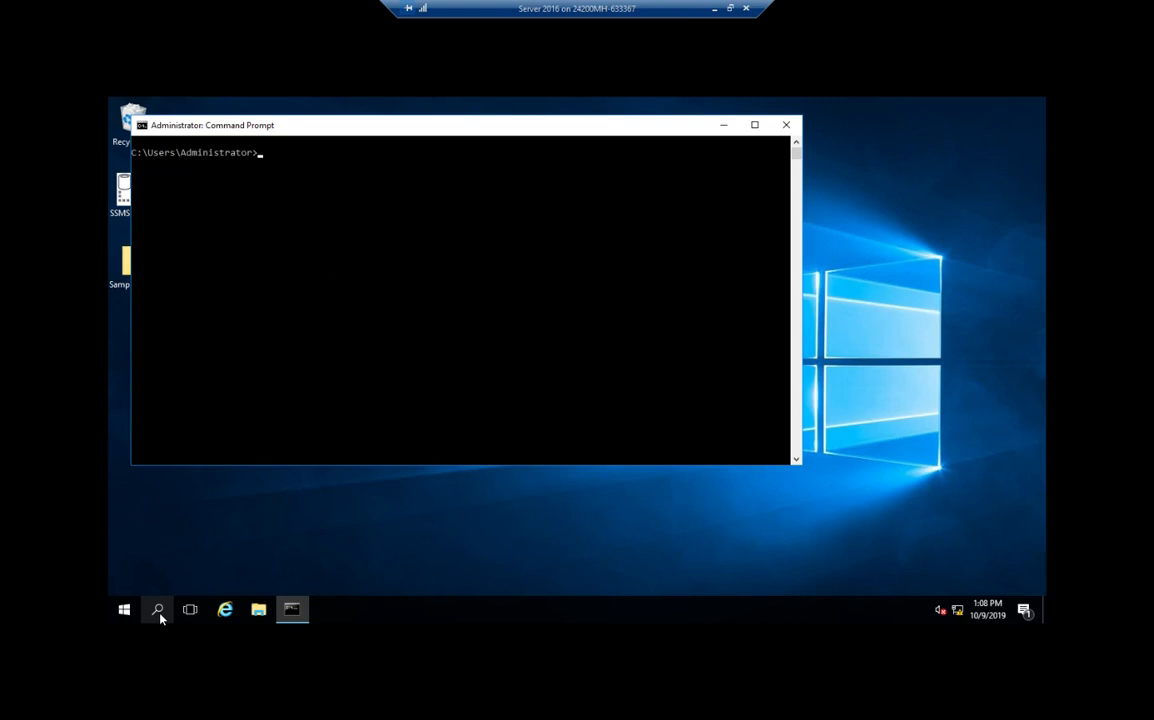
Enter the command sqlcmd -E -S localhost to connect with Windows authentication.
type("sqlcmd")
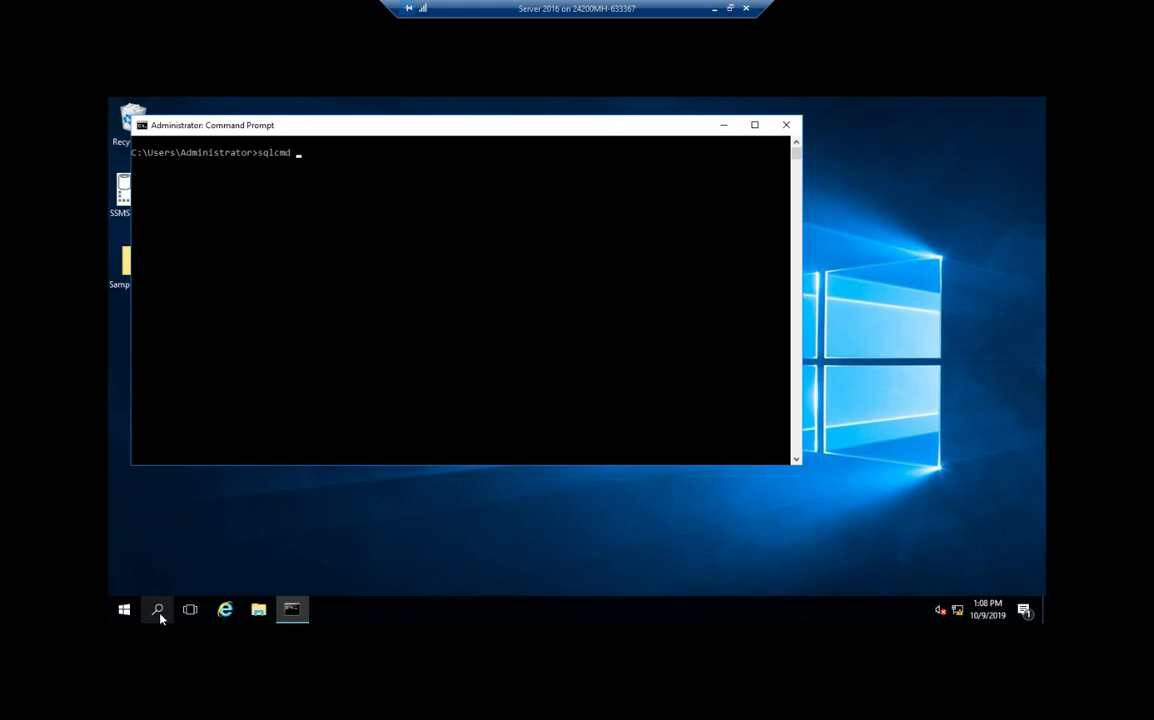
type("-E -S")
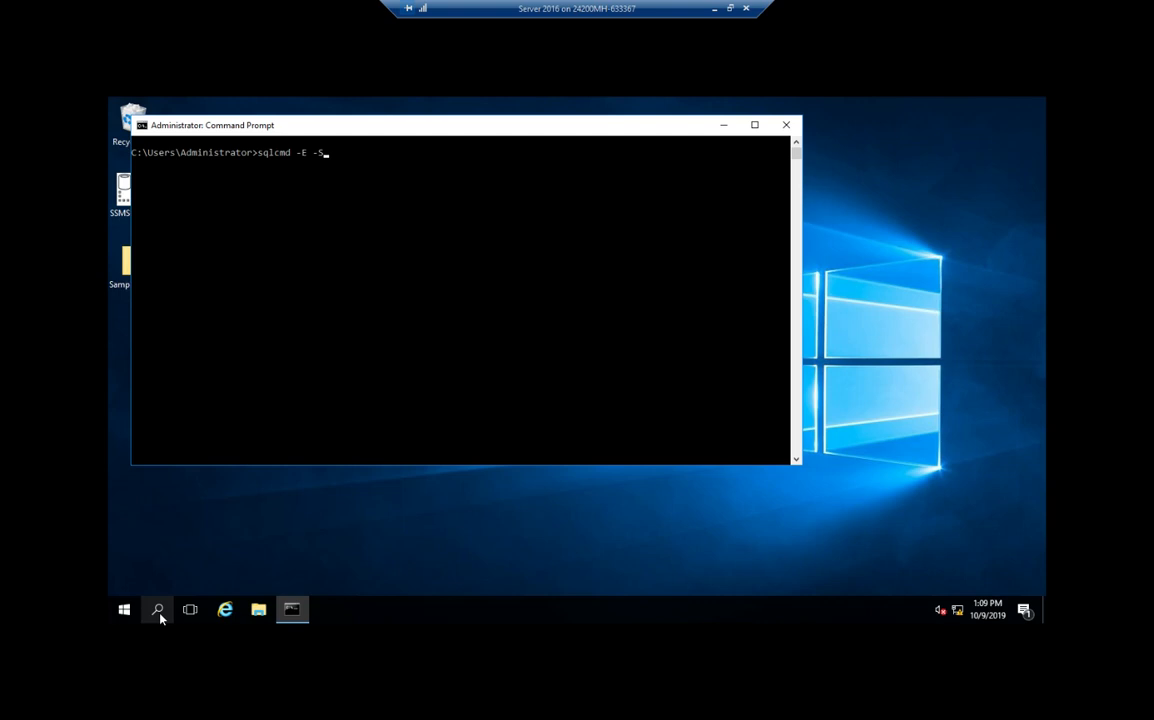
type("\" \"")
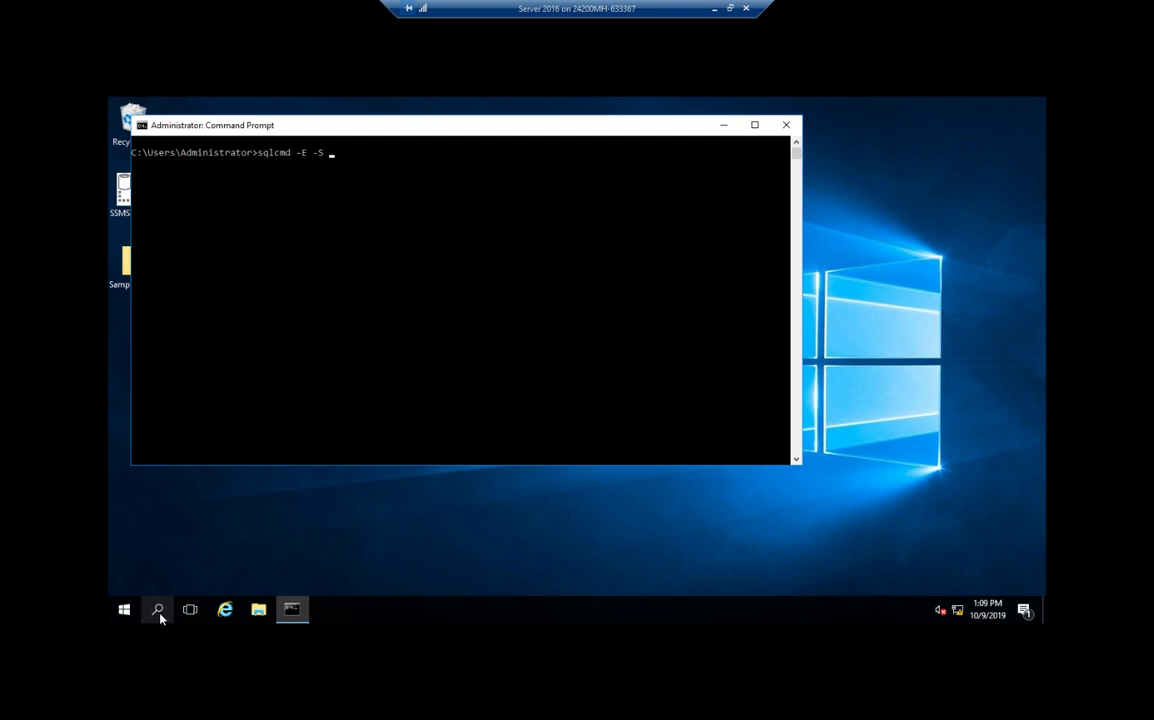
type("localho")
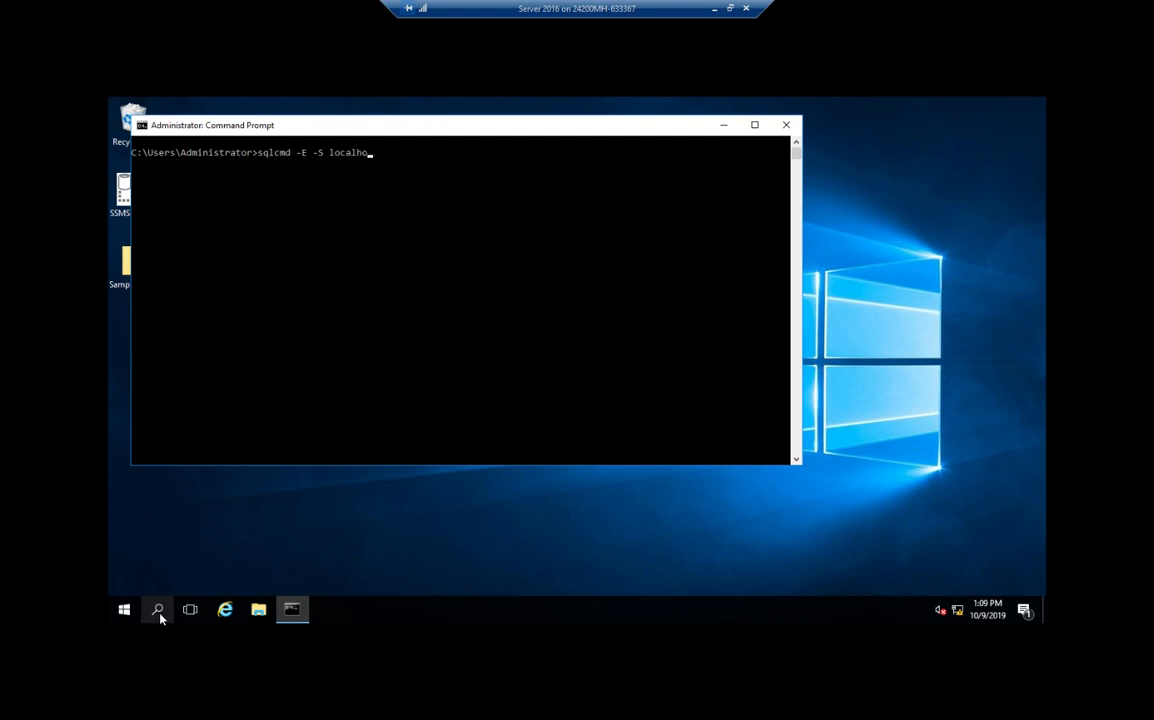
type("st")
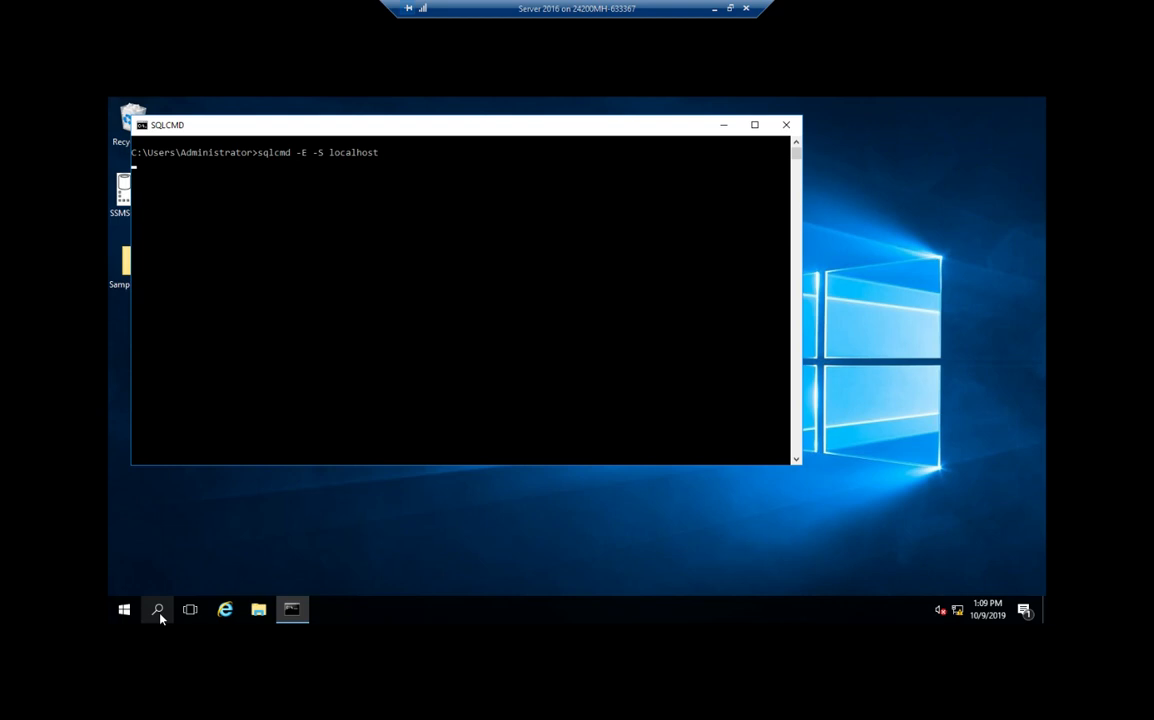
Run the localhost connection, let it fail with a server-not-found error, and recall the same command.
key("enter")
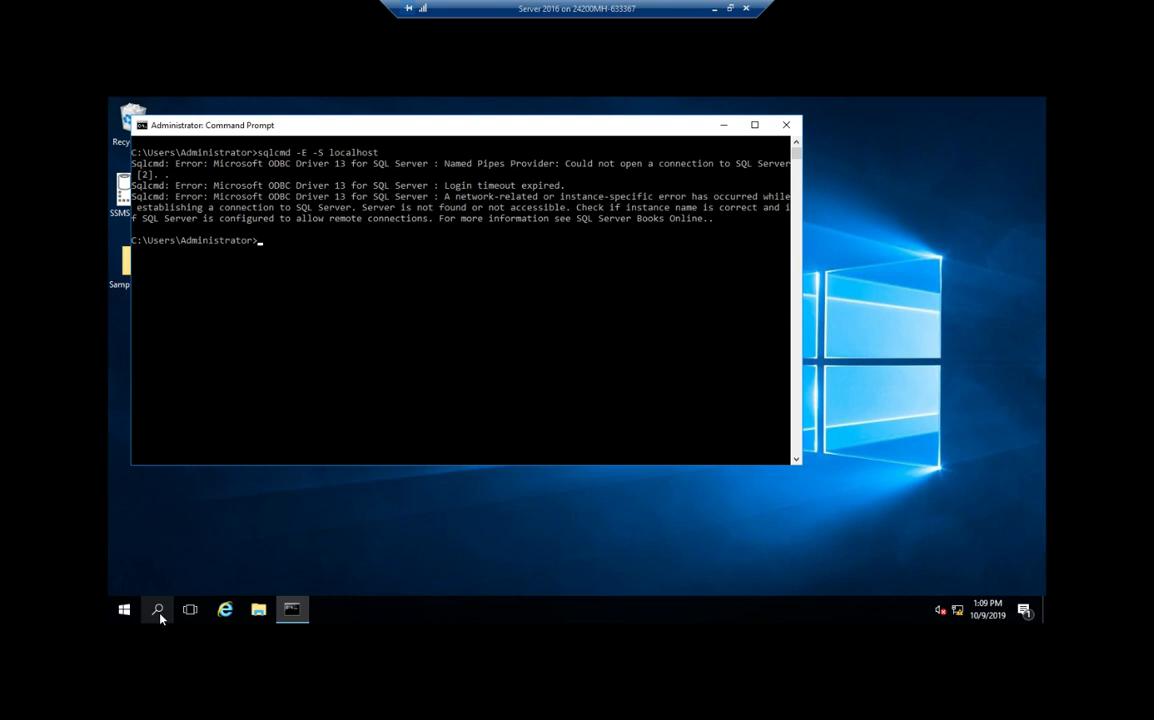
type("sqlcmd -E -S localhost")
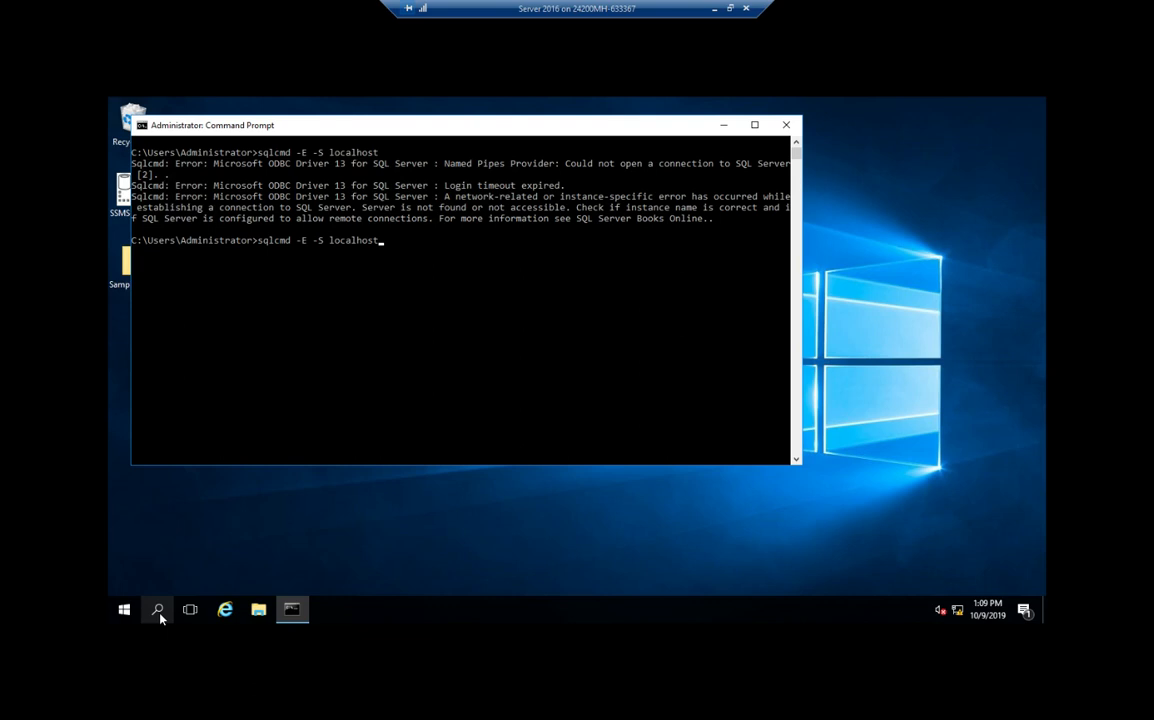
Connect sqlcmd to the localhost\class instance, reaching its 1> prompt.
type("\\")
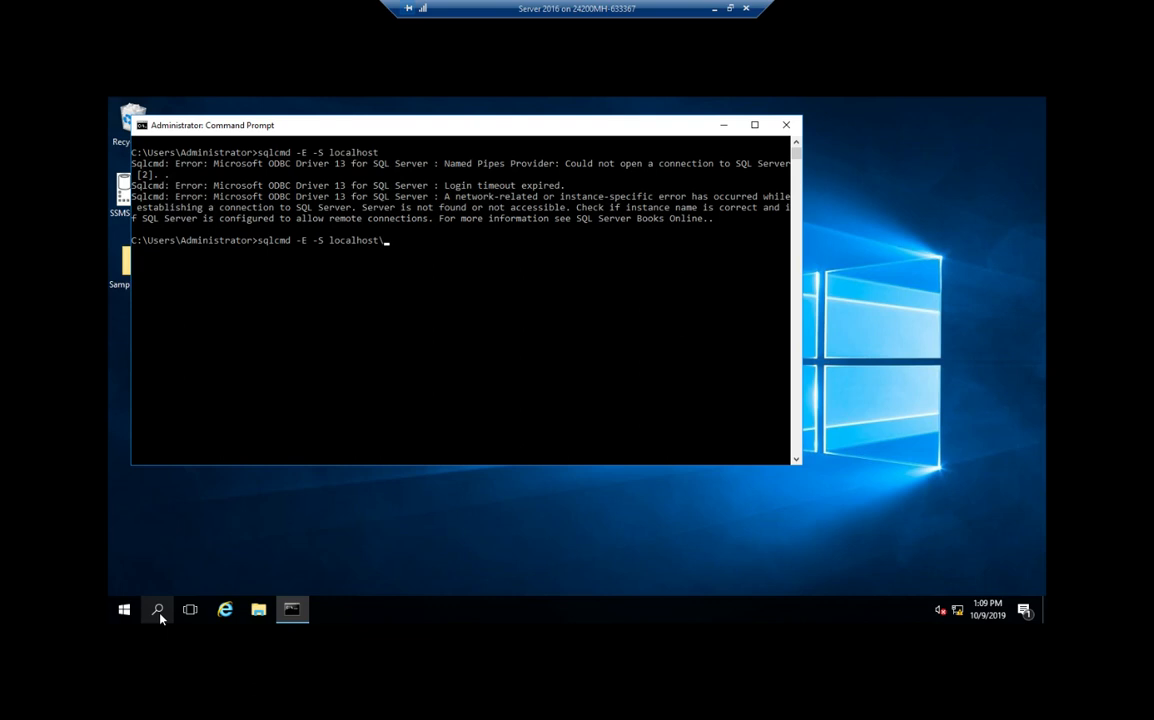
type("class")
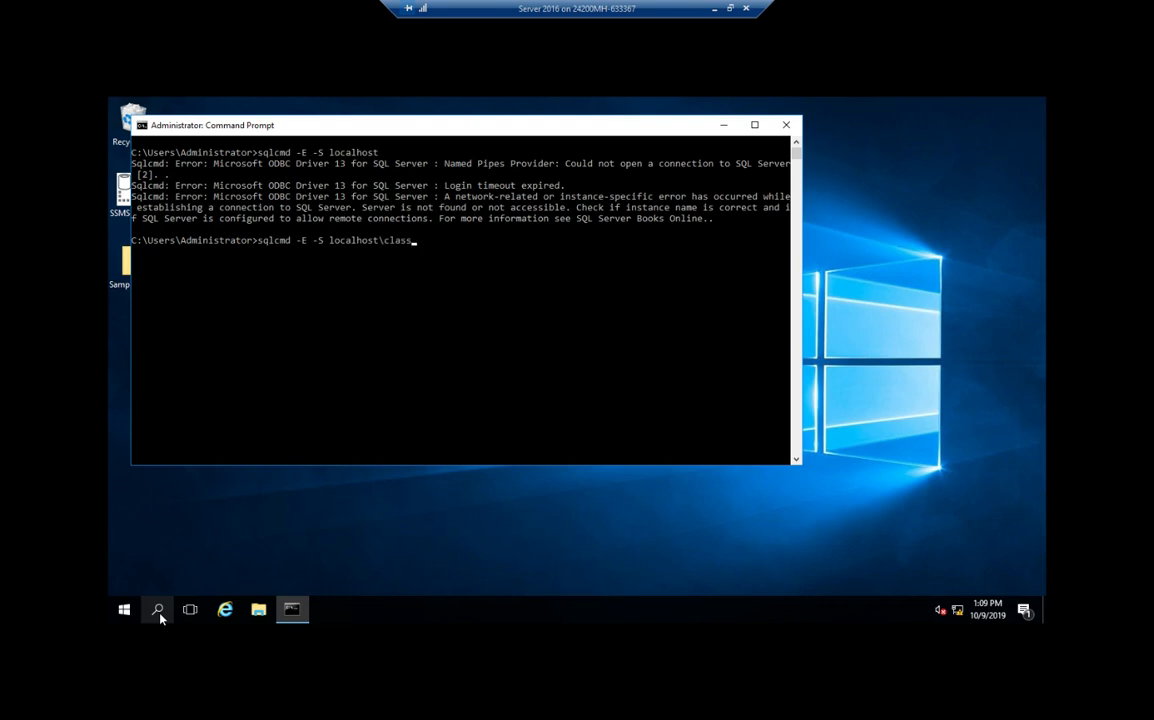
key("enter")
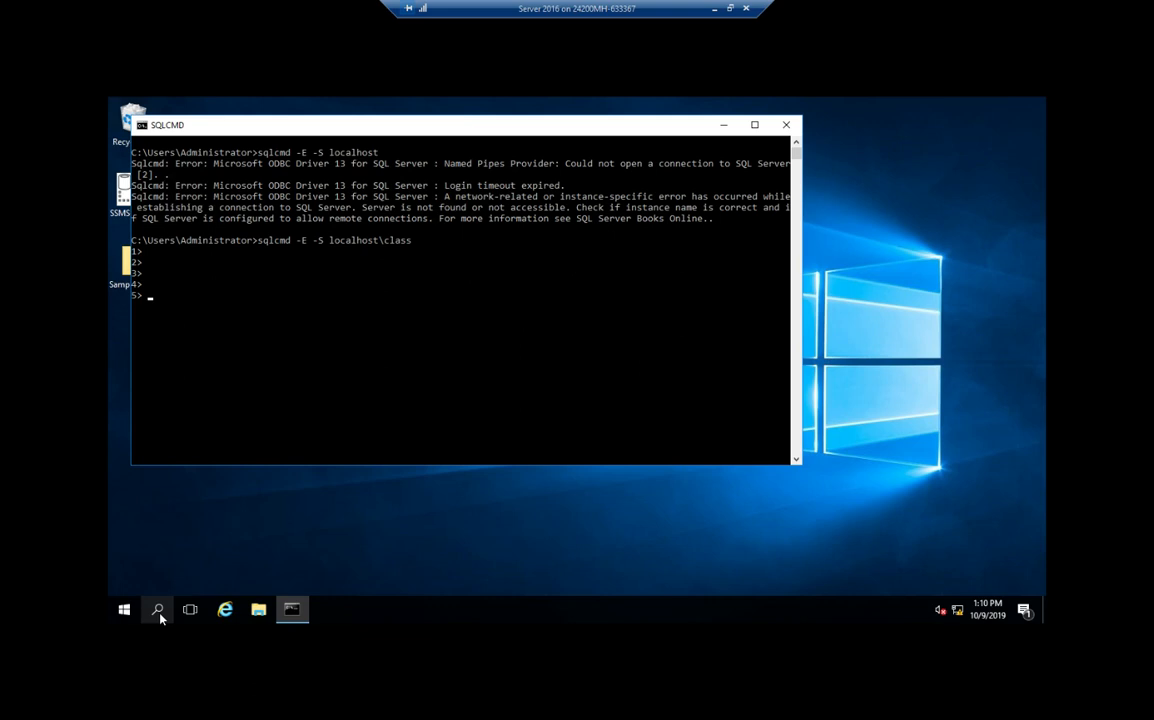
Exit the sqlcmd session back to the administrator command prompt.
type("e")
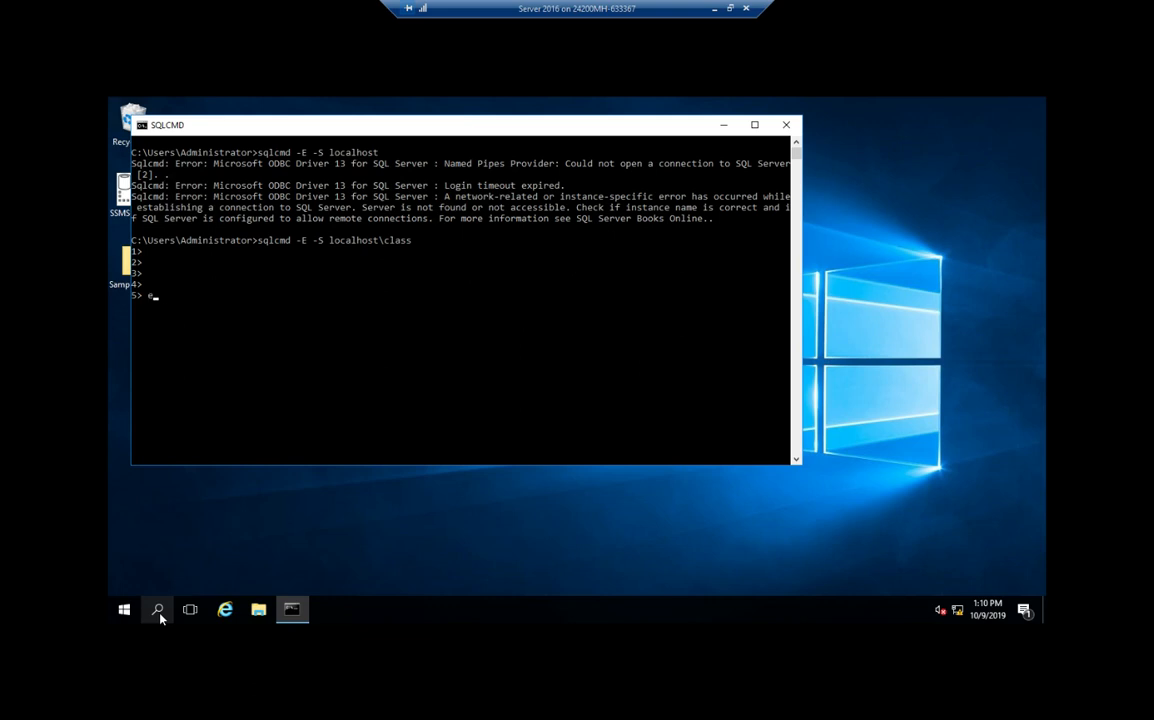
type("exit")
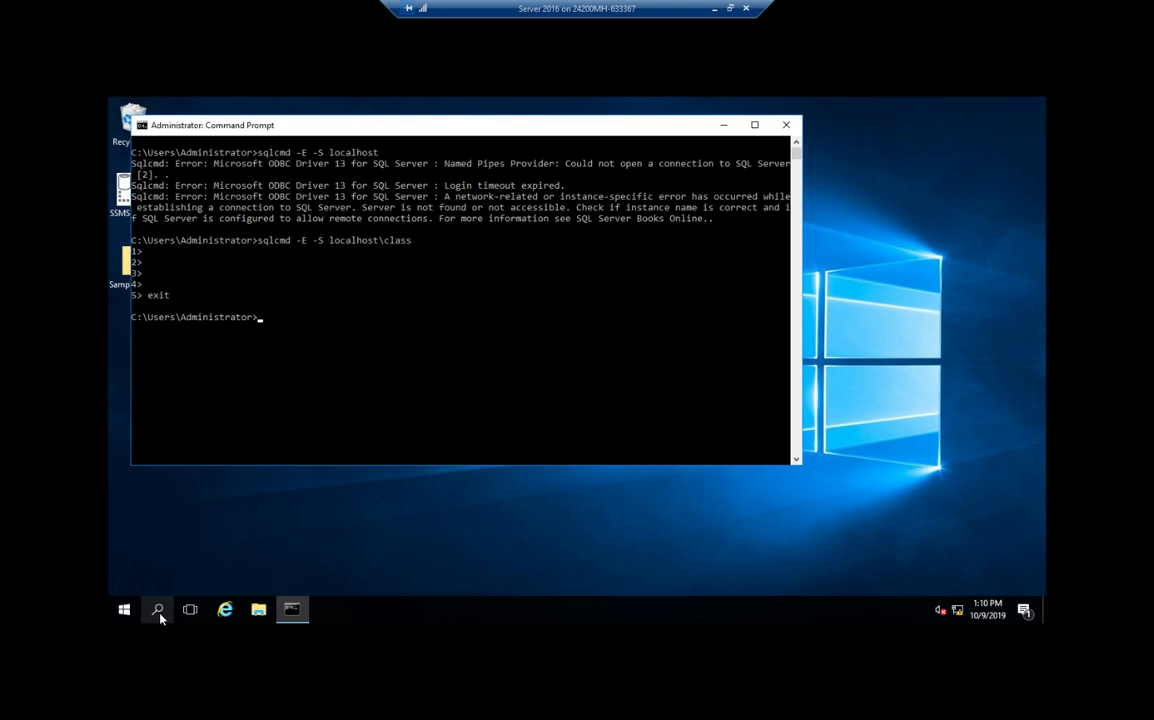